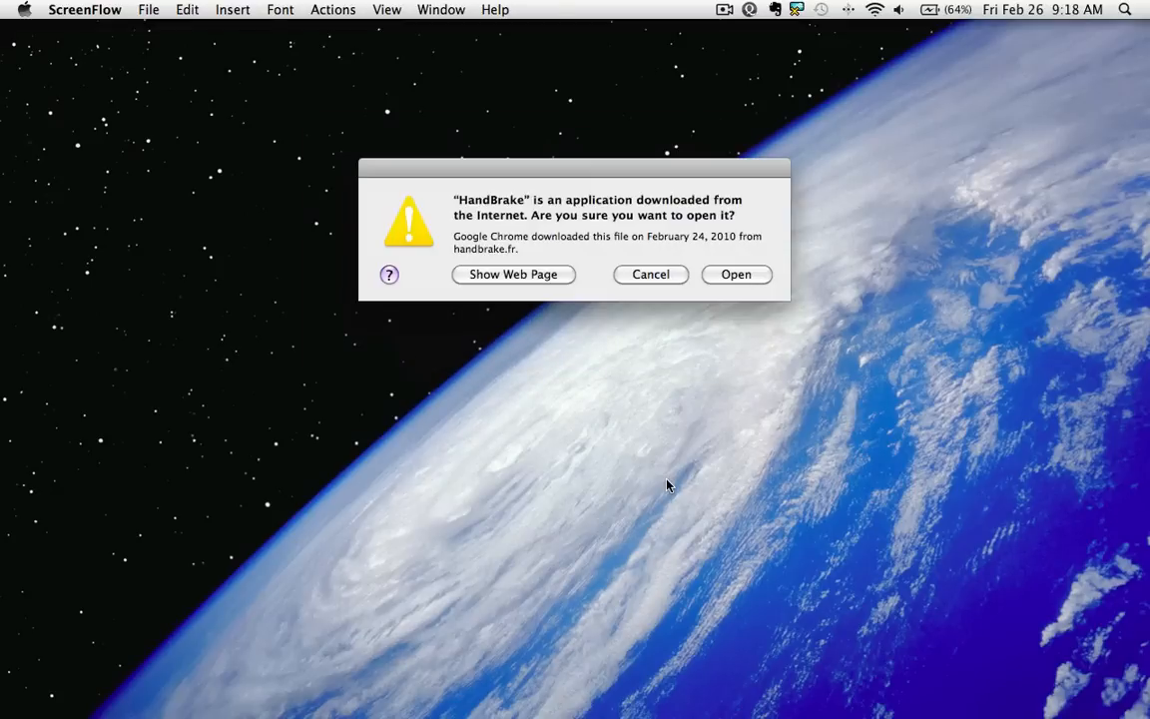
Step: Confirm the downloaded-app warning so HandBrake launches into its source-file chooser
click(735, 276)
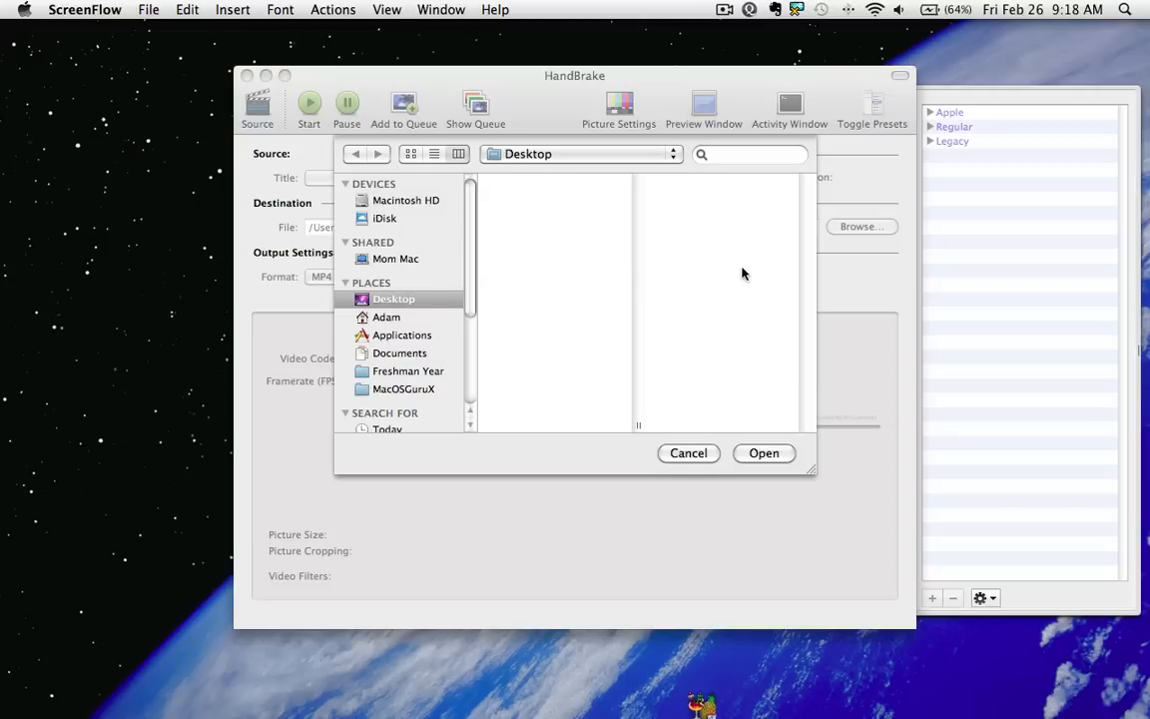
mouse_move(529, 318)
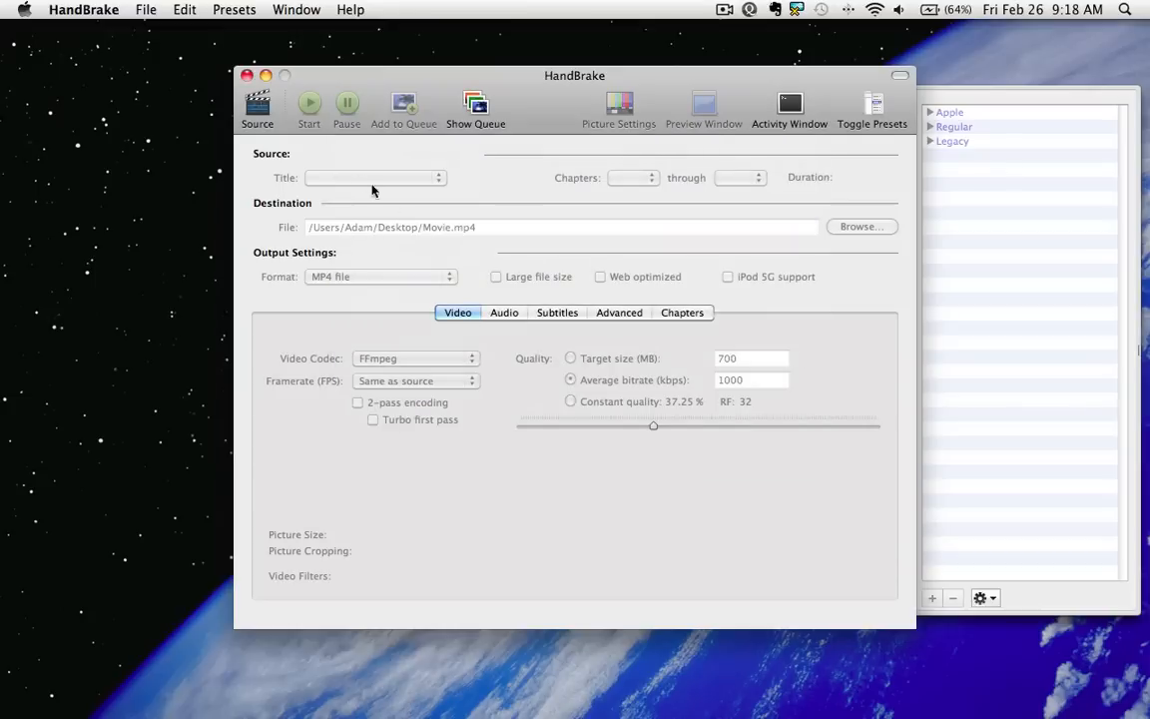
click(256, 104)
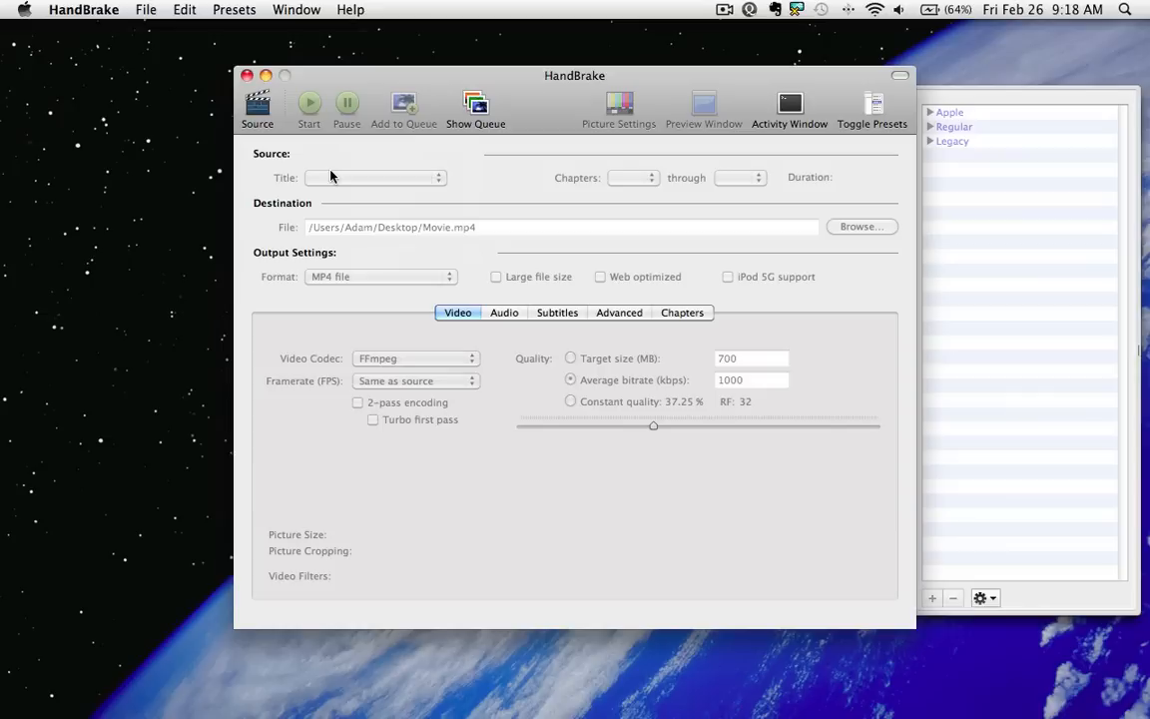
mouse_move(615, 176)
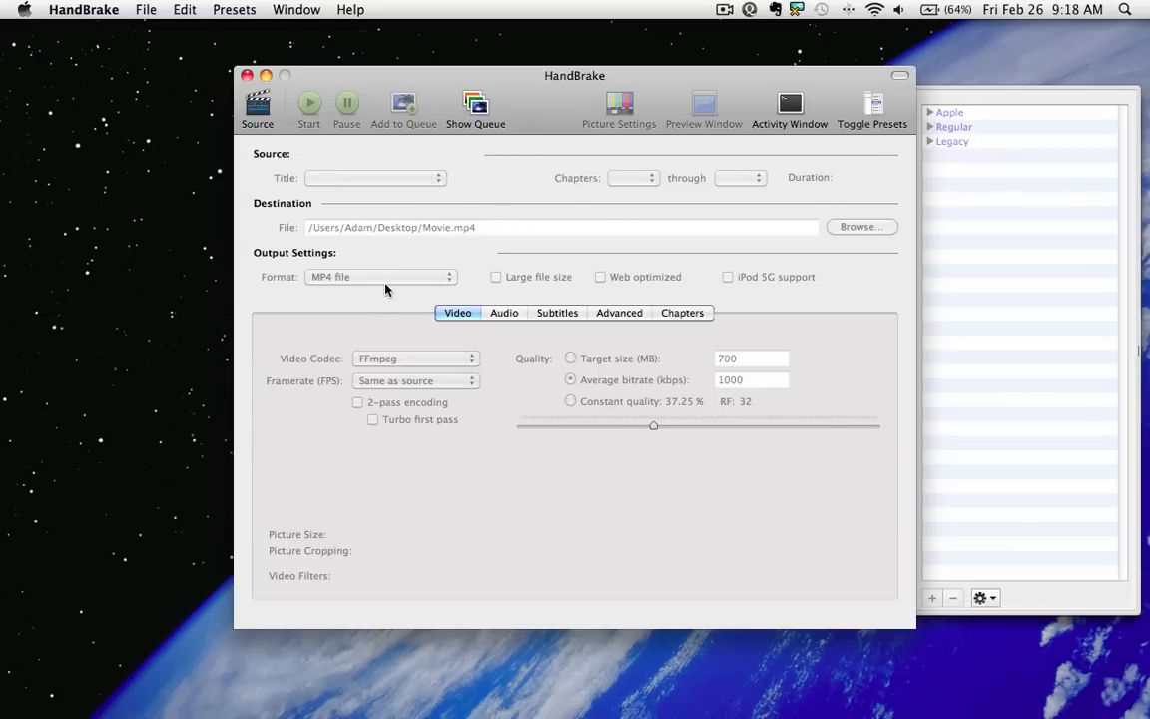
click(503, 311)
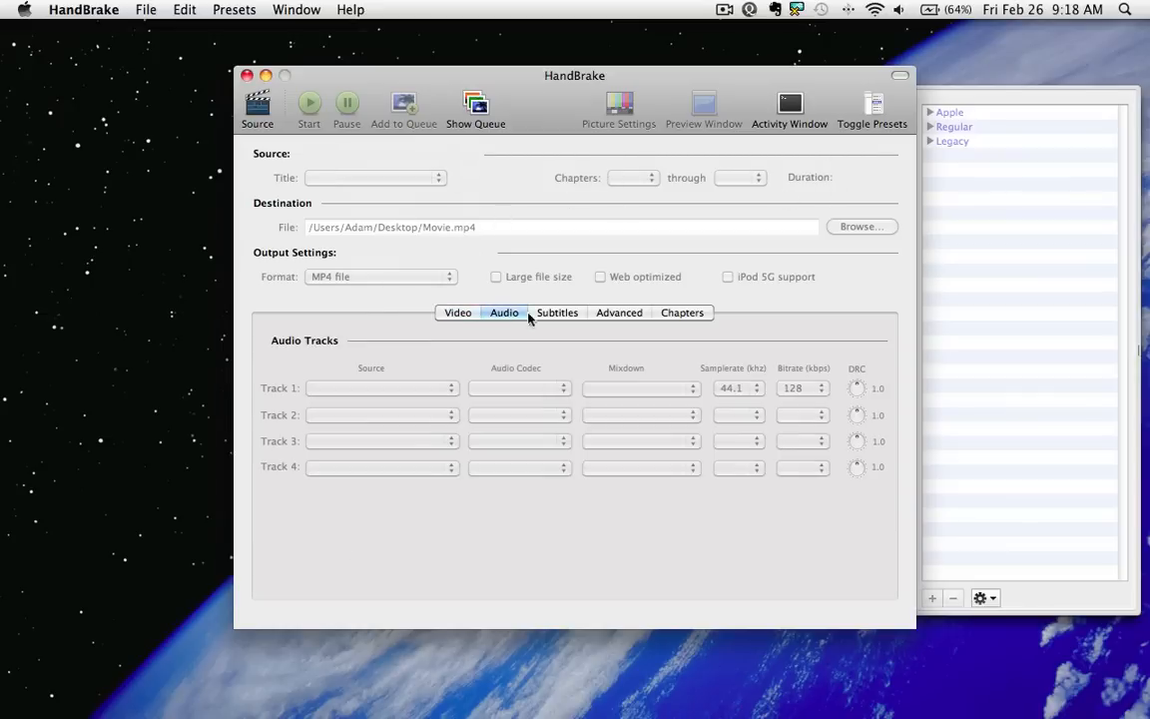
click(683, 312)
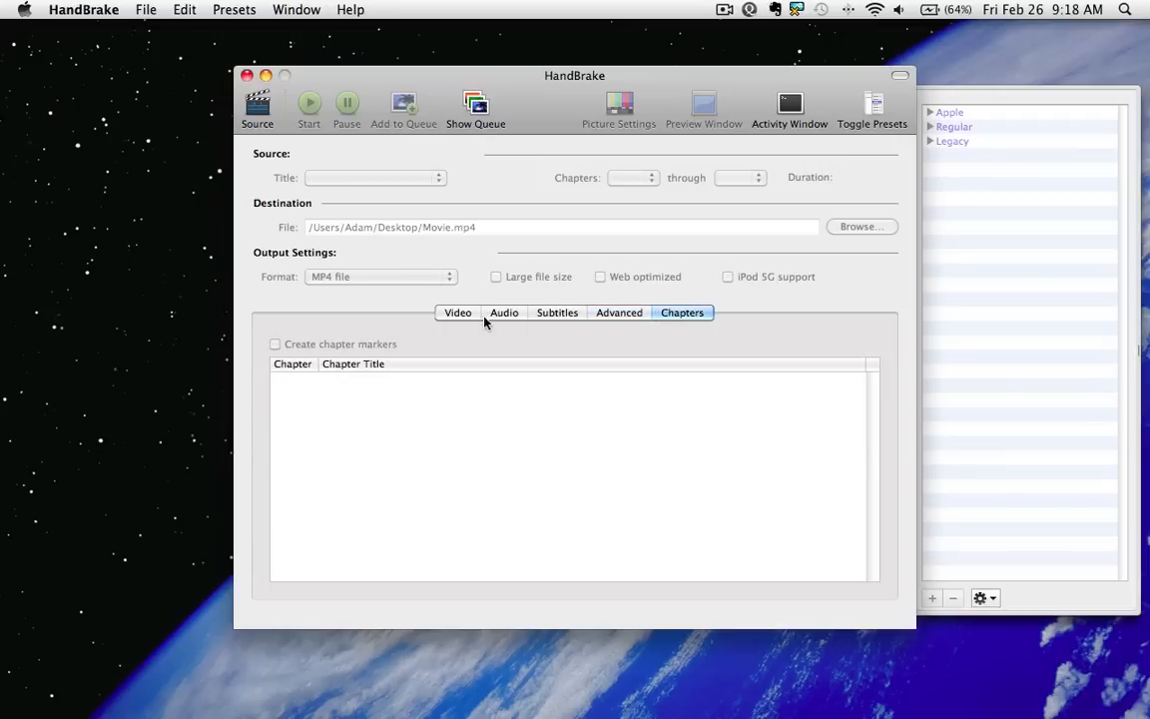
click(457, 312)
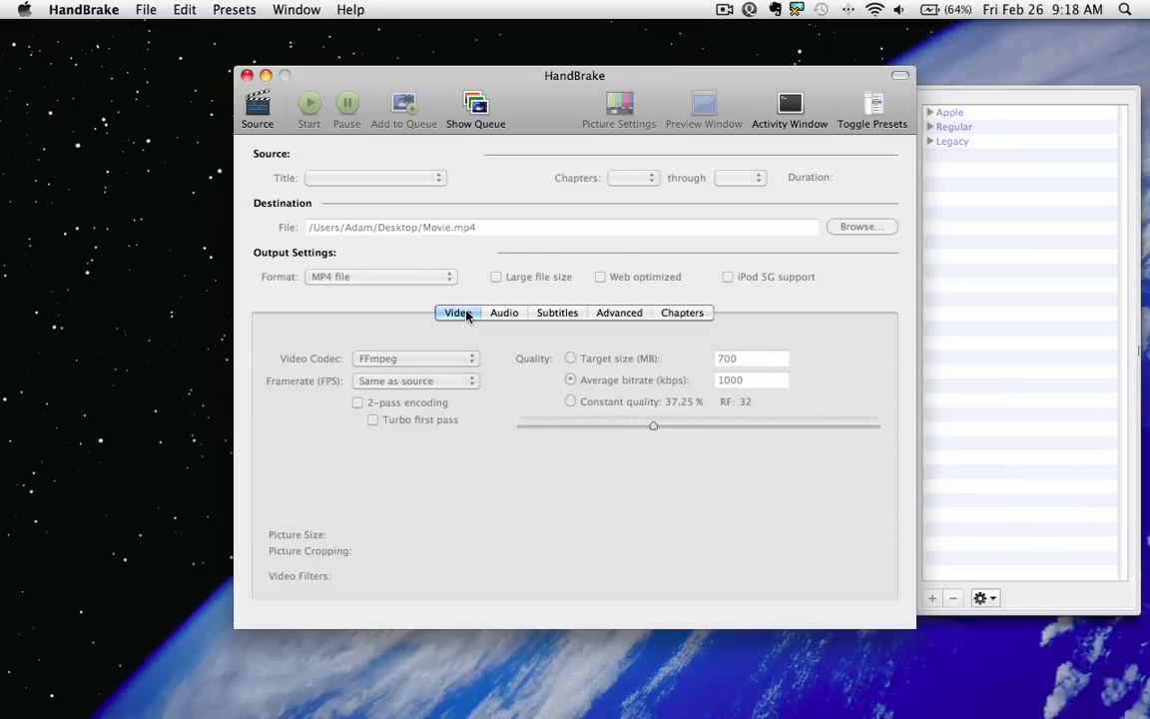
mouse_move(342, 147)
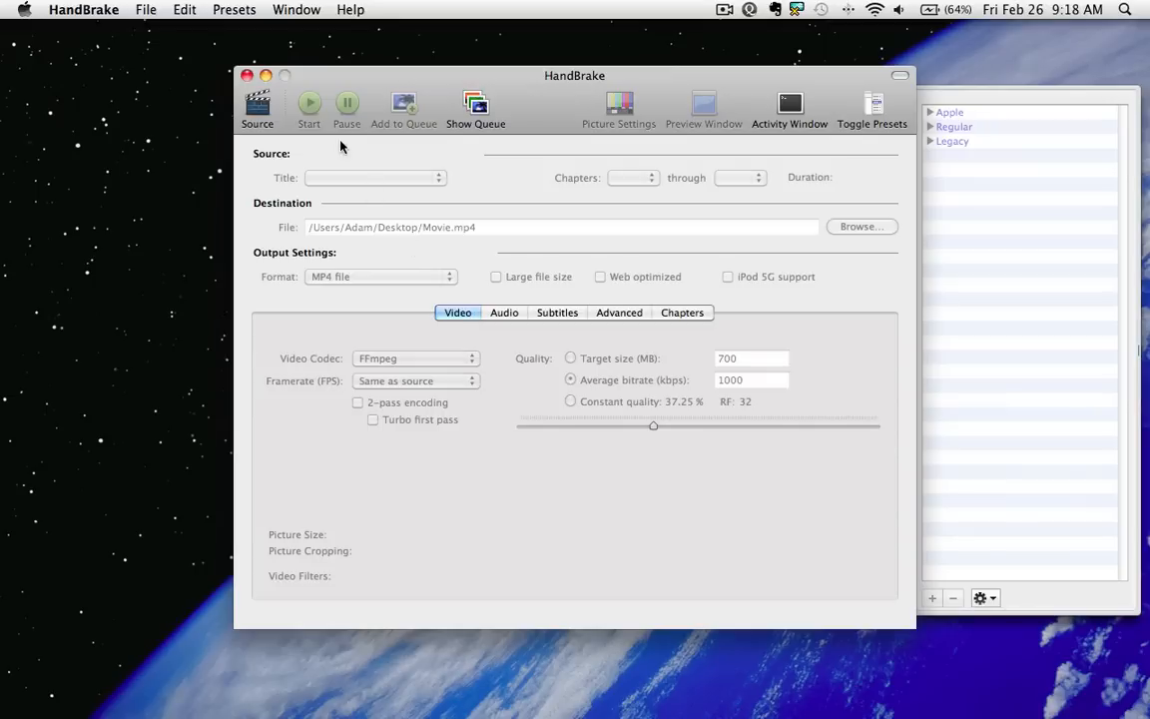
mouse_move(412, 120)
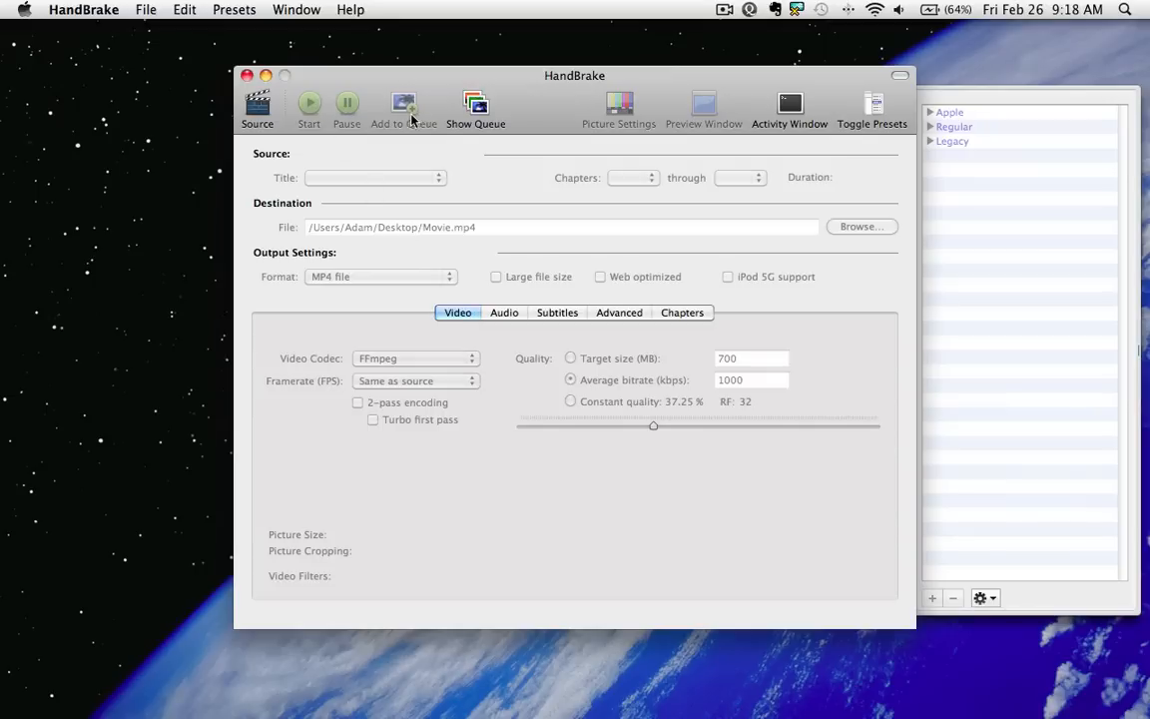
click(476, 104)
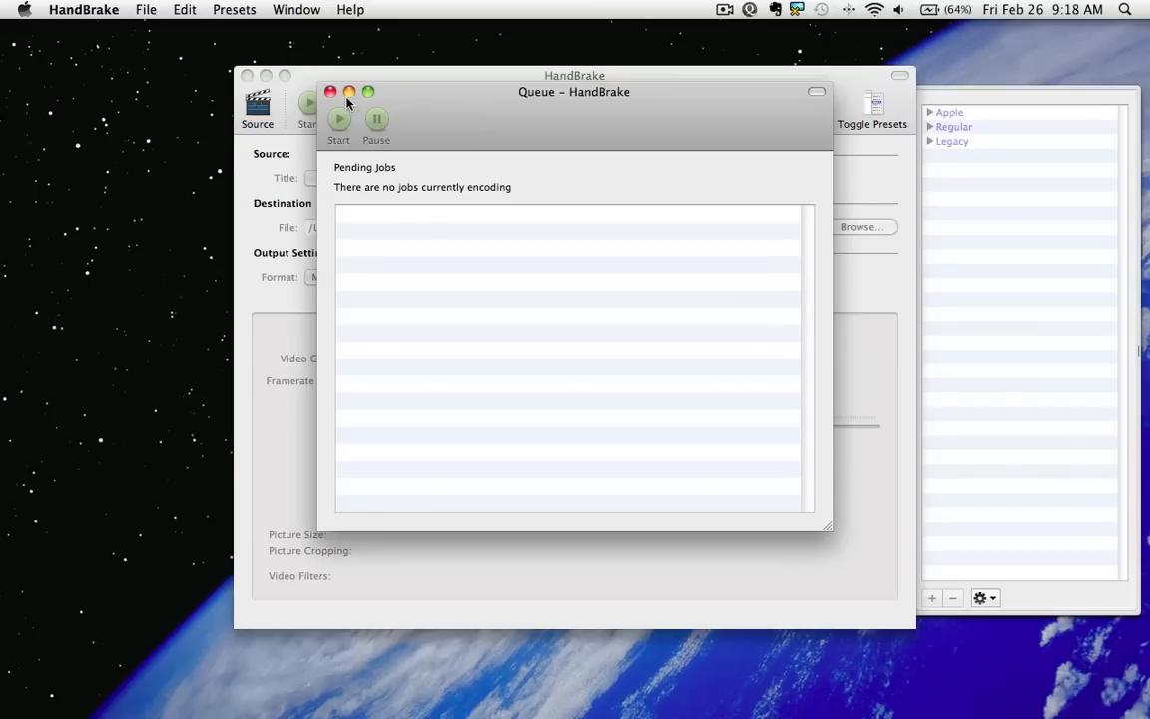
click(332, 92)
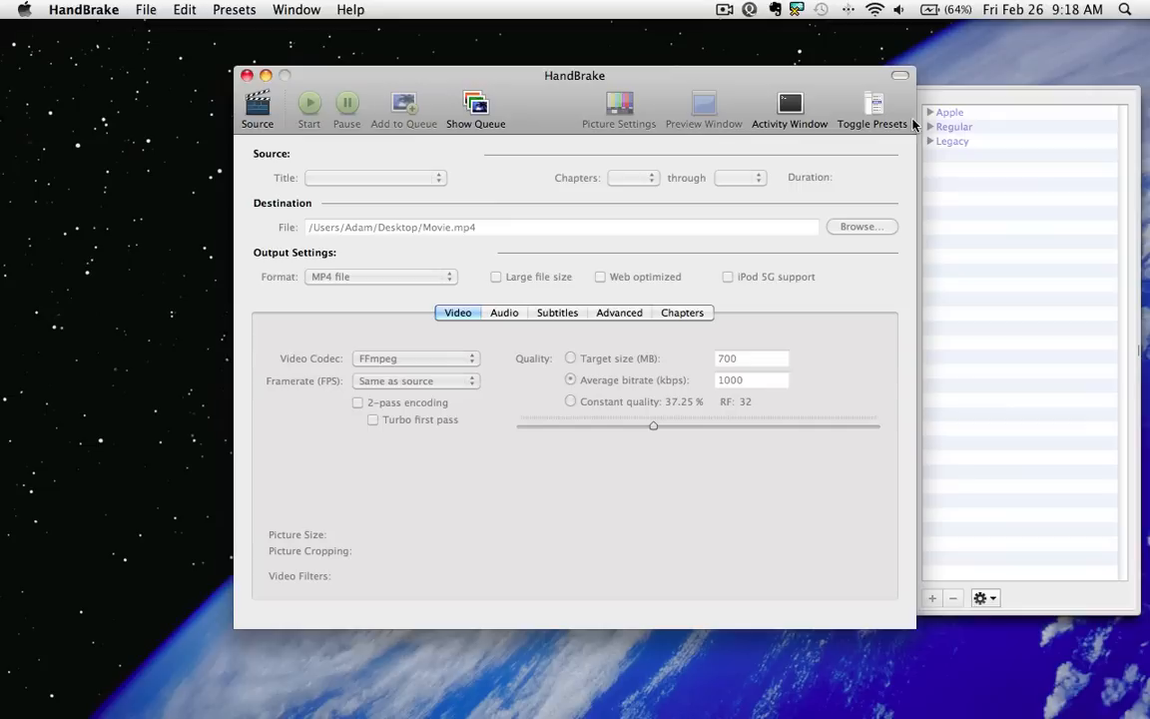
Step: Review the General and Audio sections of HandBrake's Preferences without changing anything
click(83, 8)
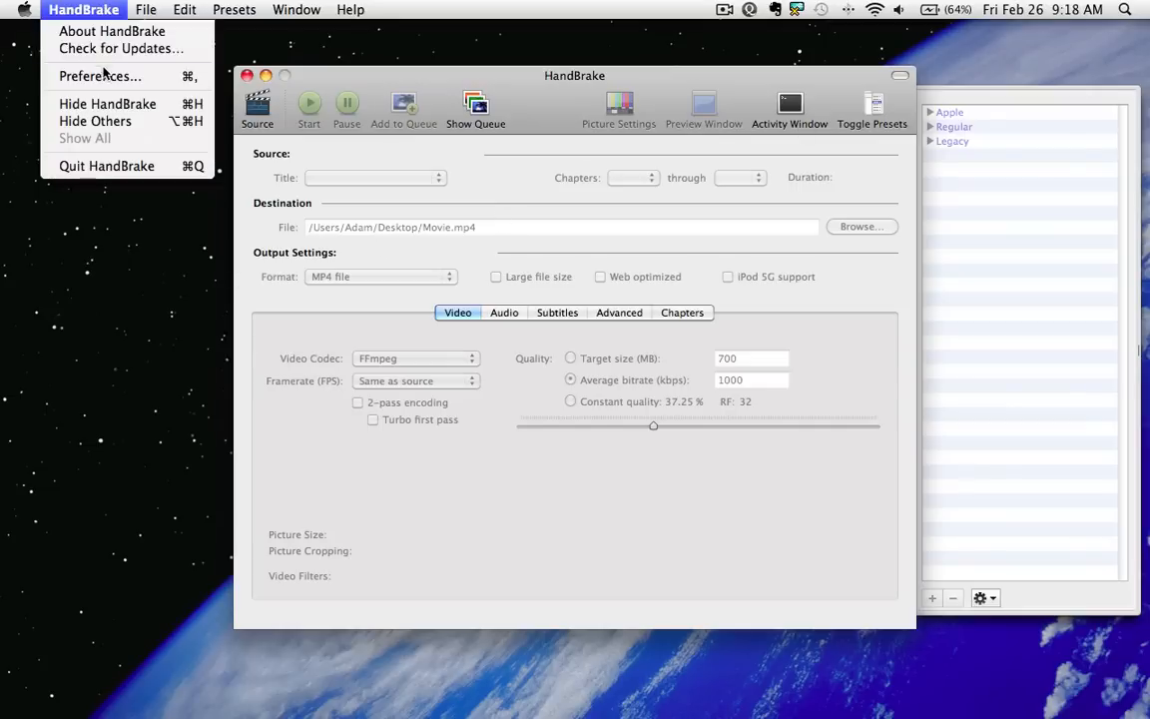
click(100, 76)
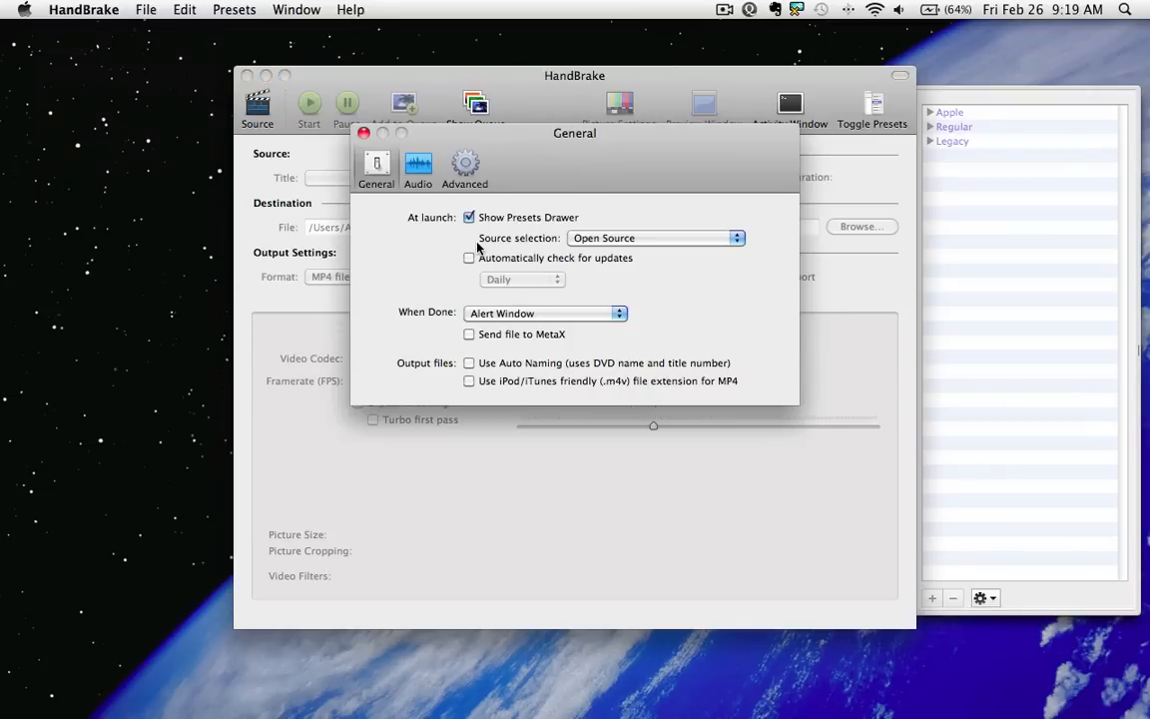
mouse_move(431, 200)
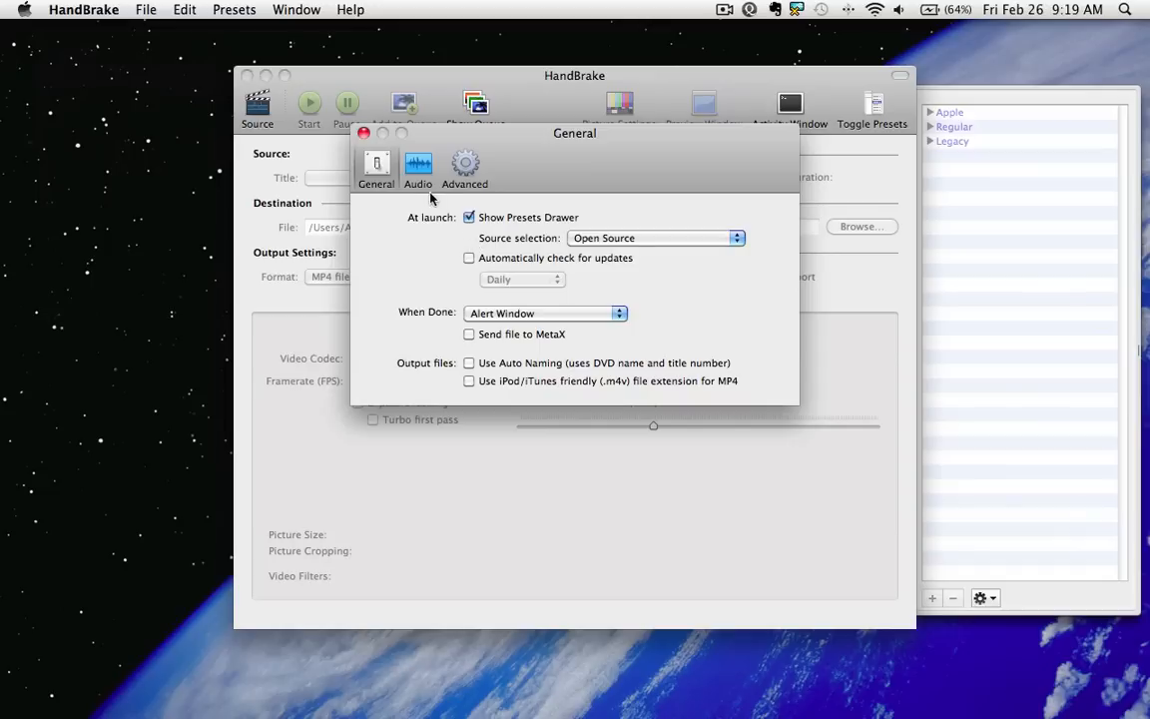
click(417, 167)
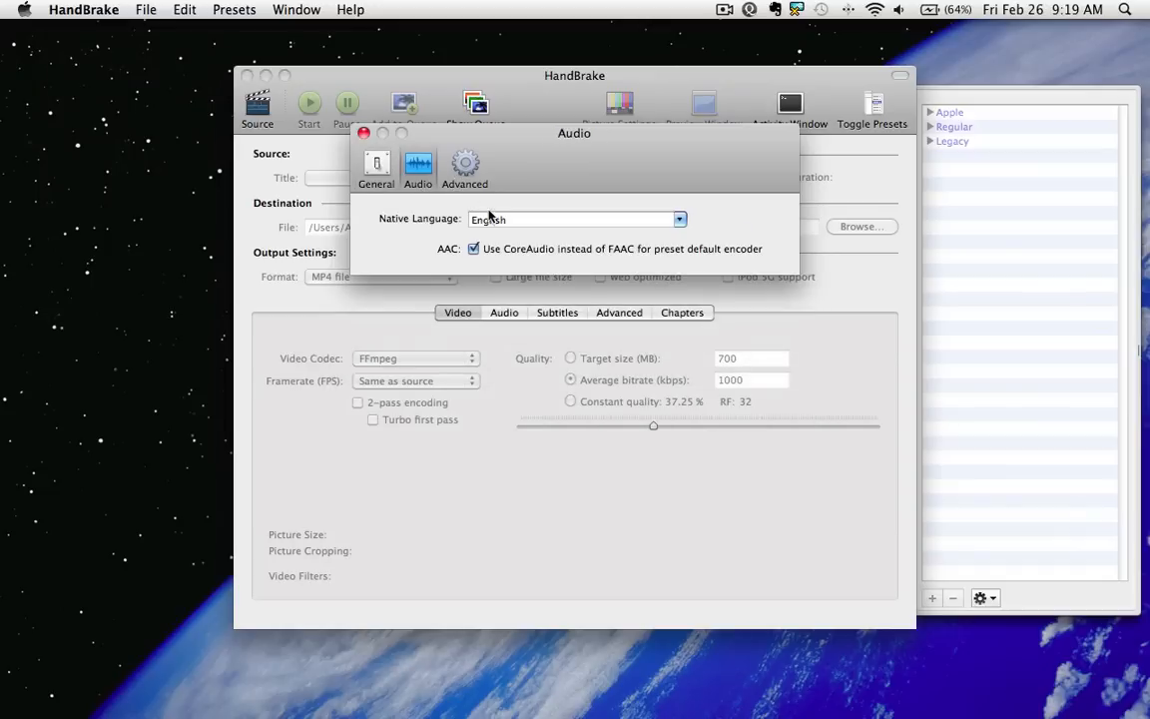
click(463, 168)
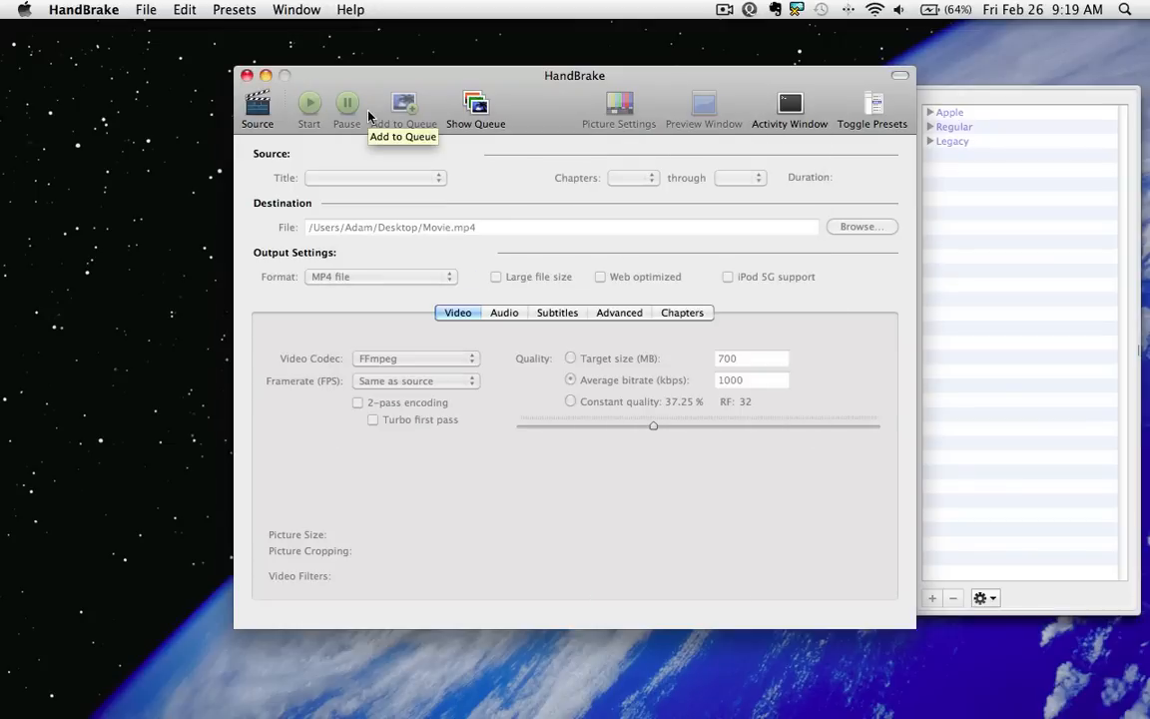
mouse_move(422, 328)
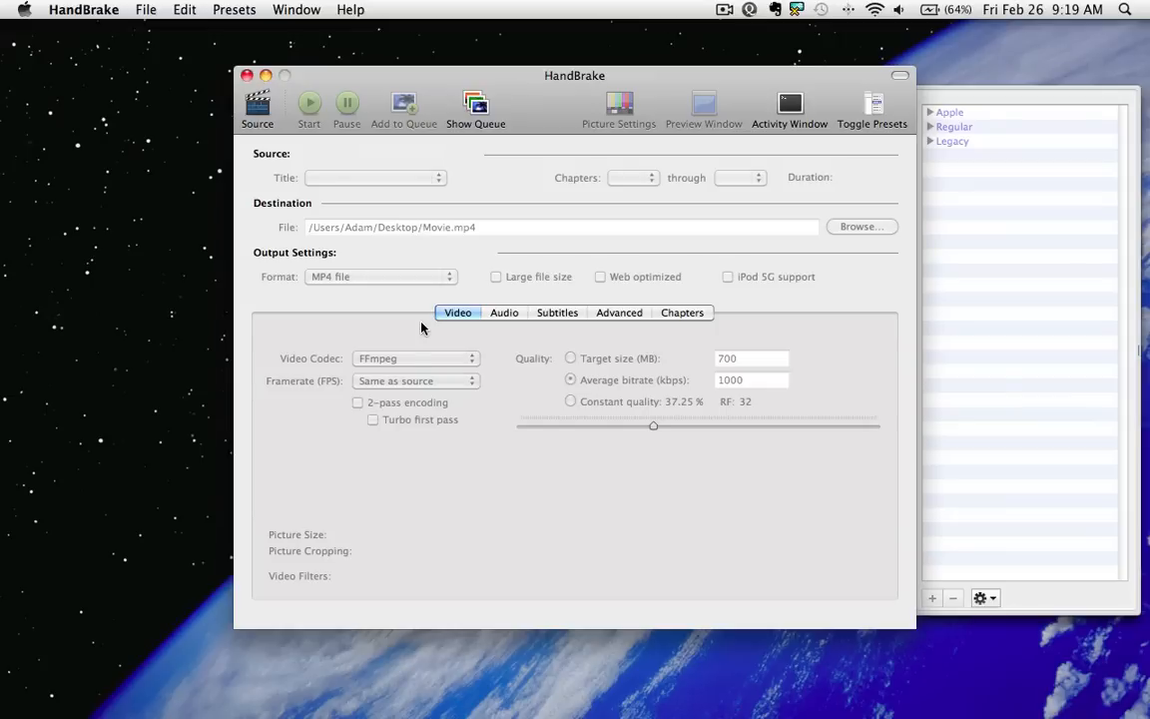
mouse_move(495, 304)
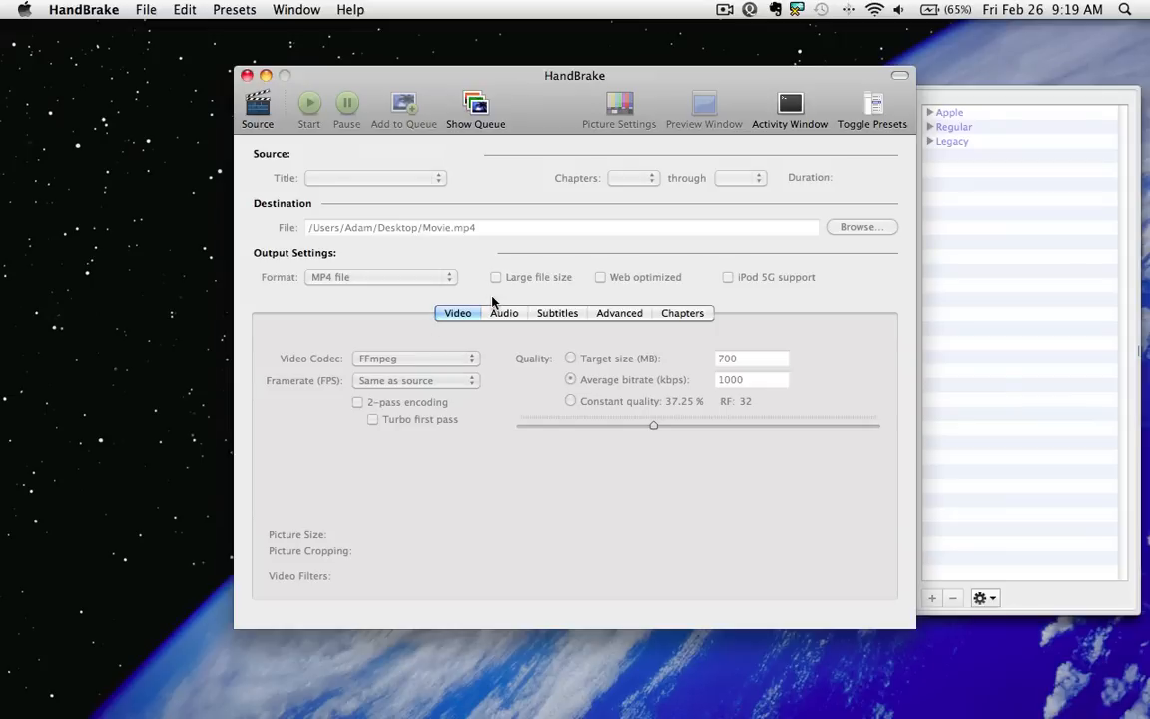